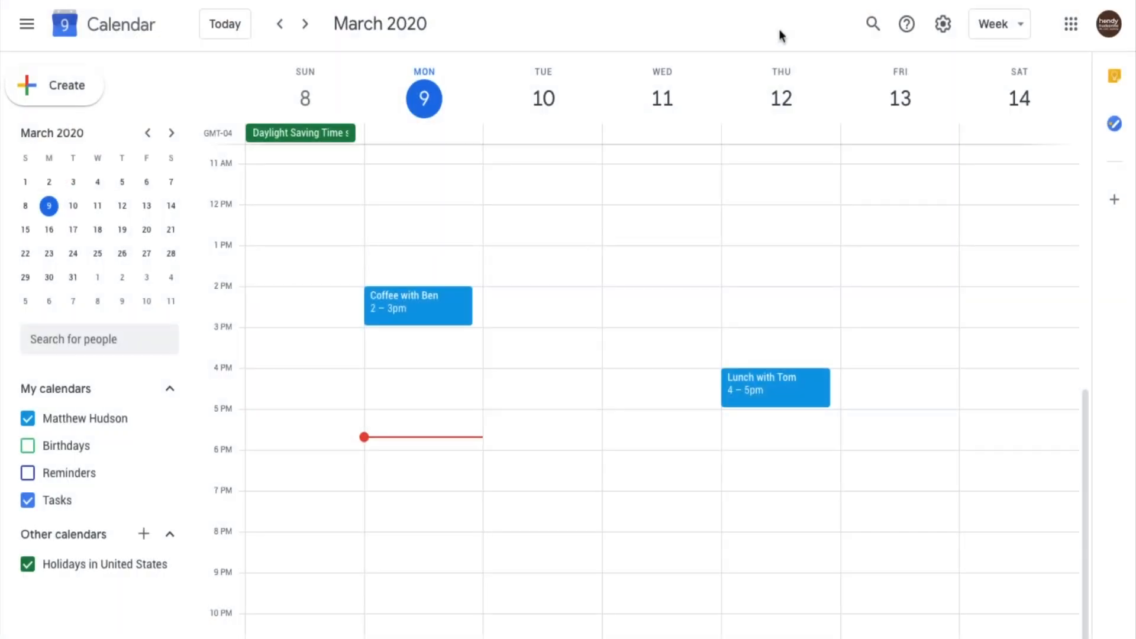
pyautogui.moveTo(555, 247)
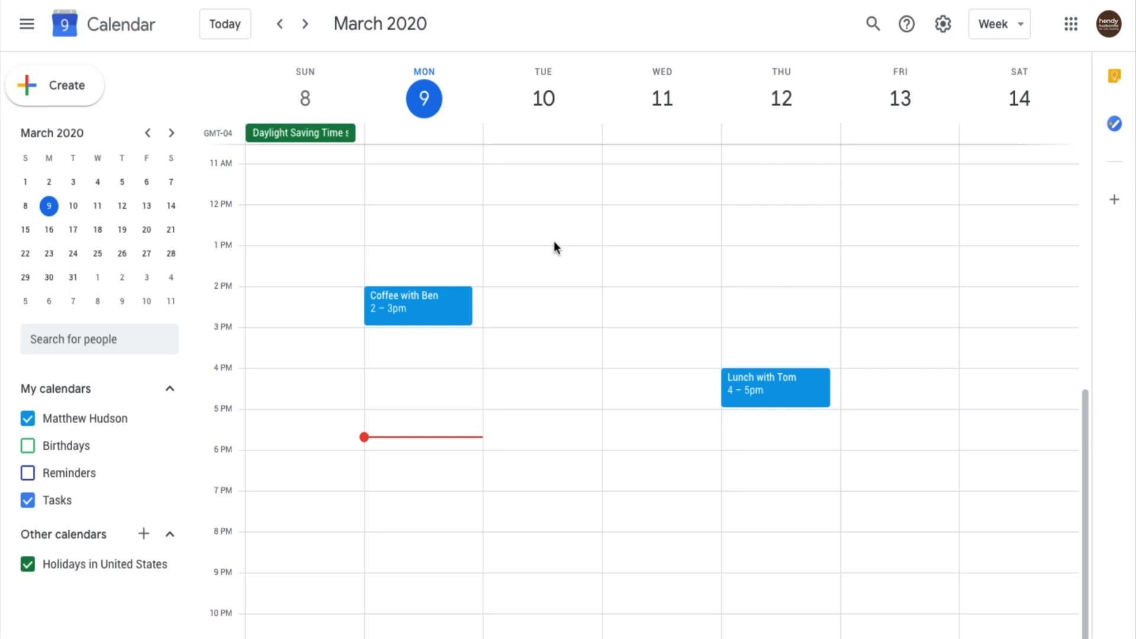
pyautogui.moveTo(590, 247)
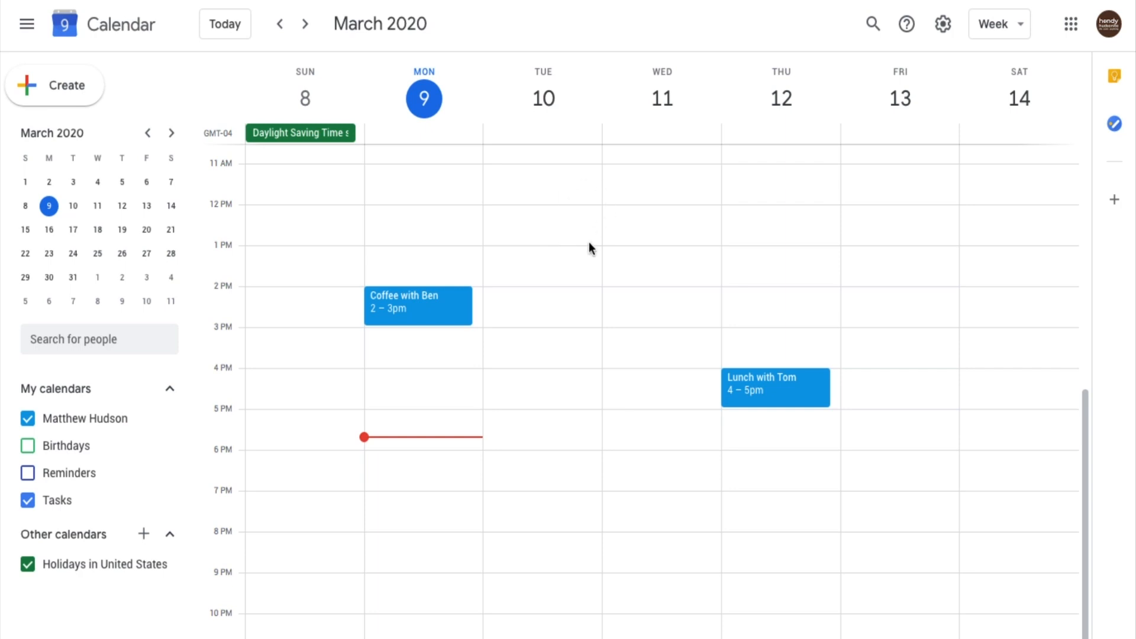
pyautogui.moveTo(562, 304)
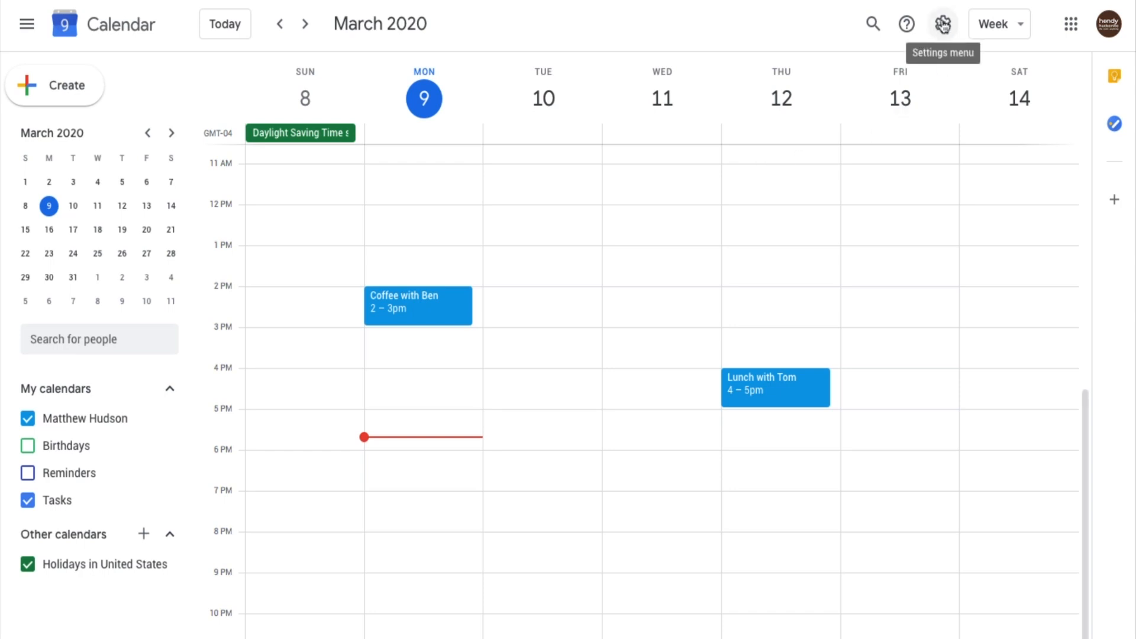
# - Open the full Settings page and scroll down to the Time zone section
pyautogui.click(942, 23)
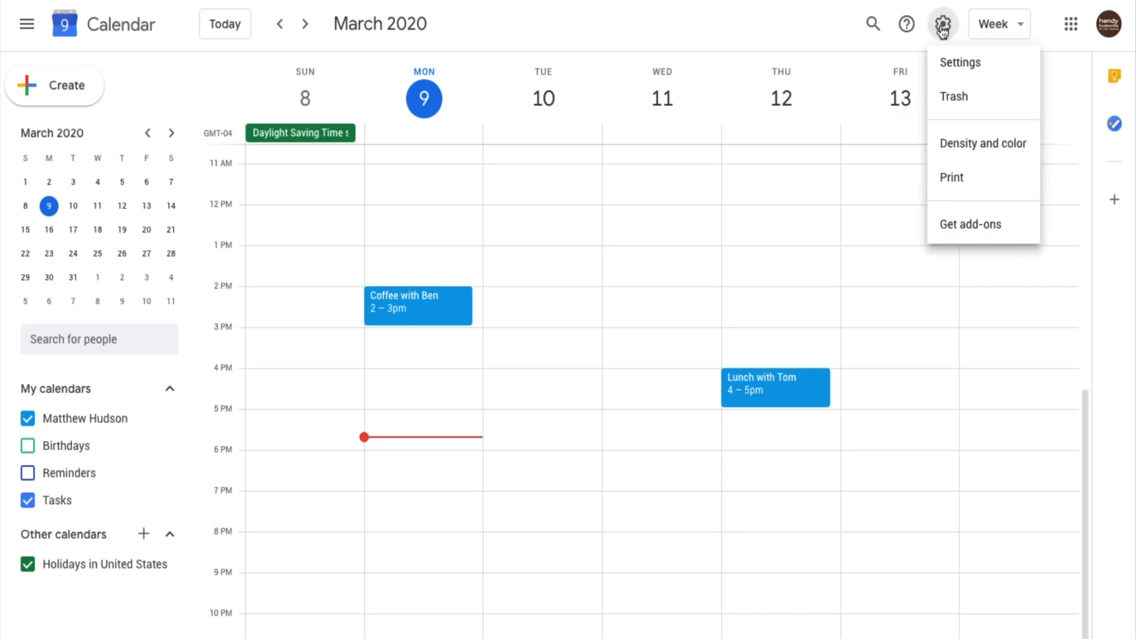
pyautogui.click(960, 62)
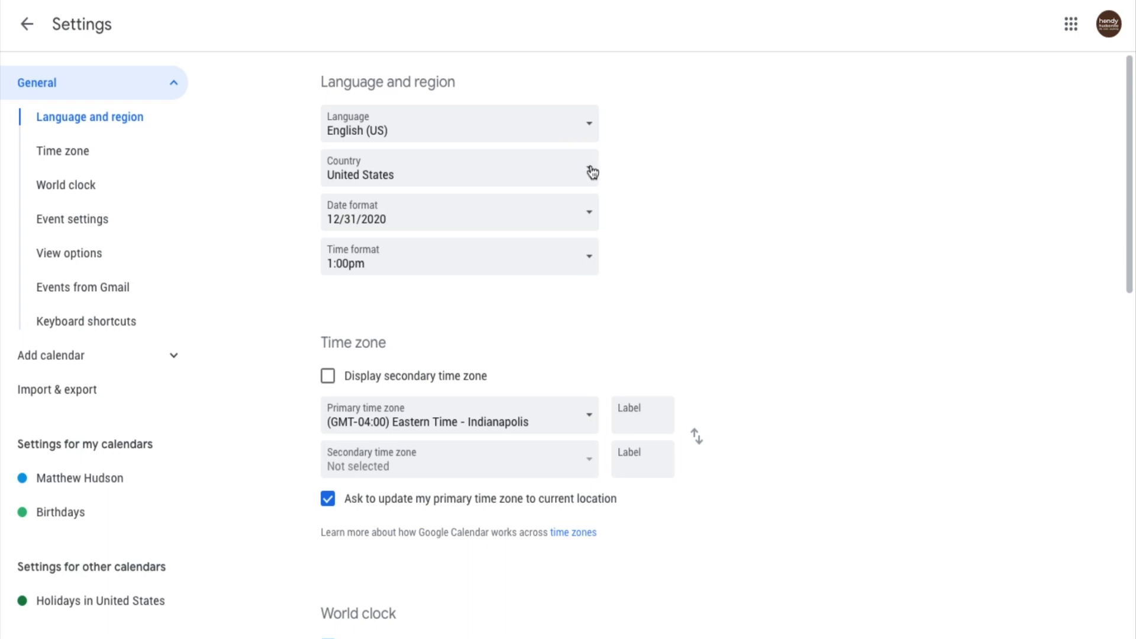
pyautogui.moveTo(563, 258)
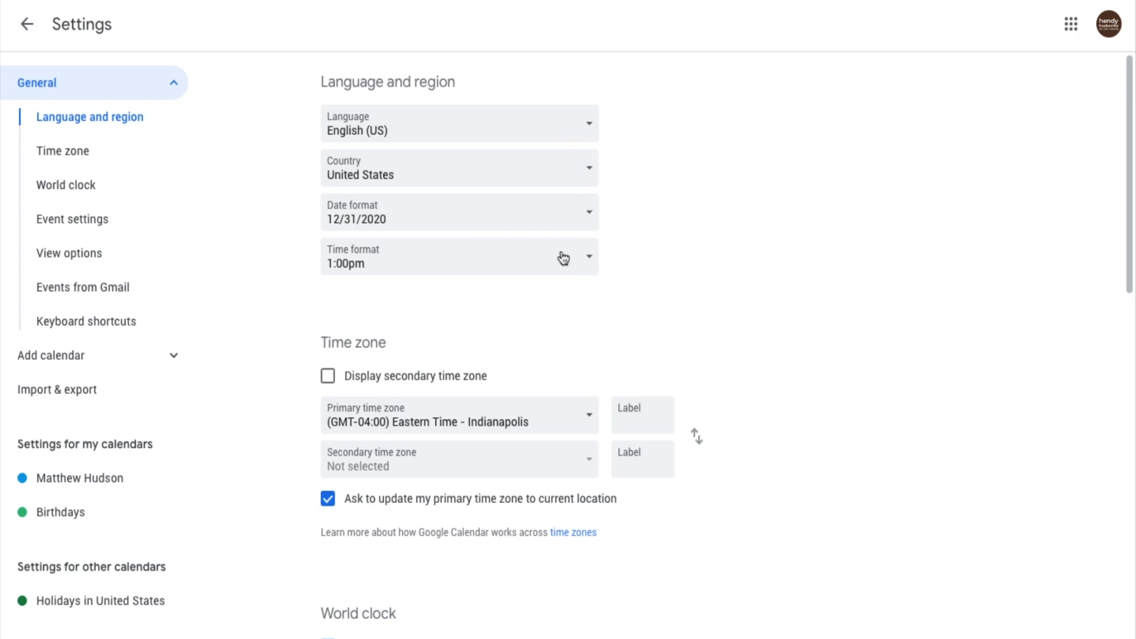
pyautogui.scroll(-3)
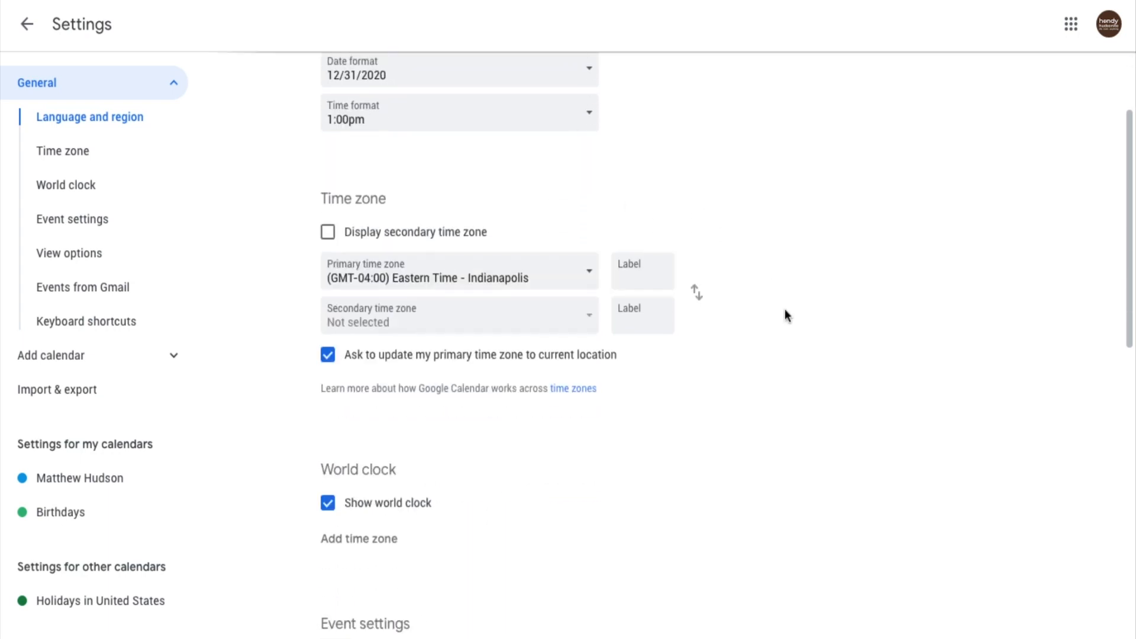
pyautogui.scroll(-3)
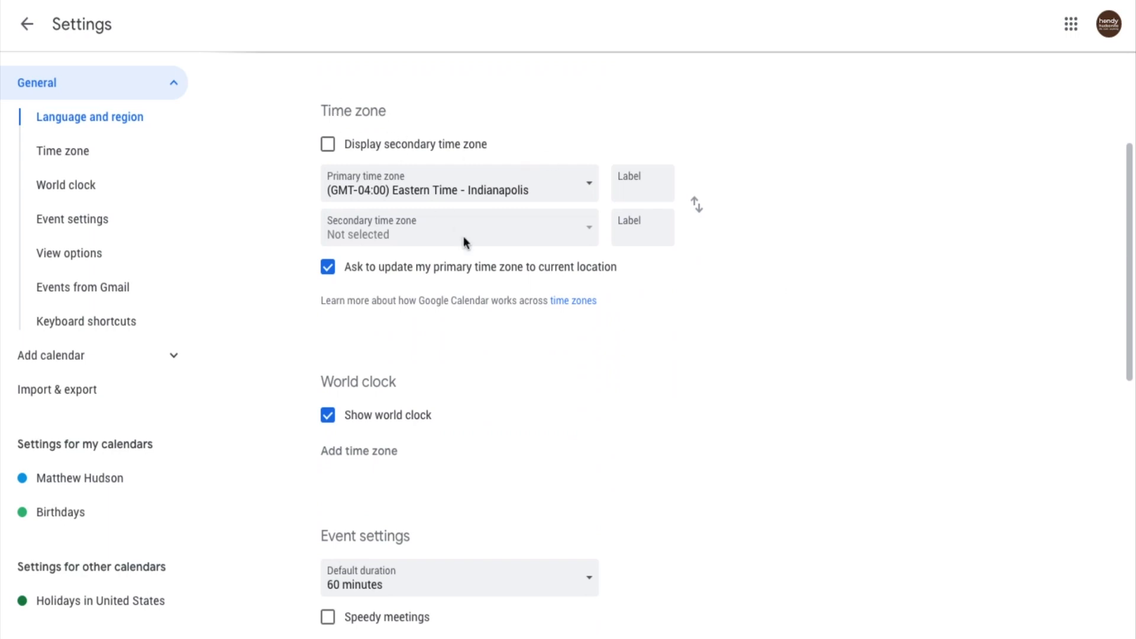
pyautogui.moveTo(515, 219)
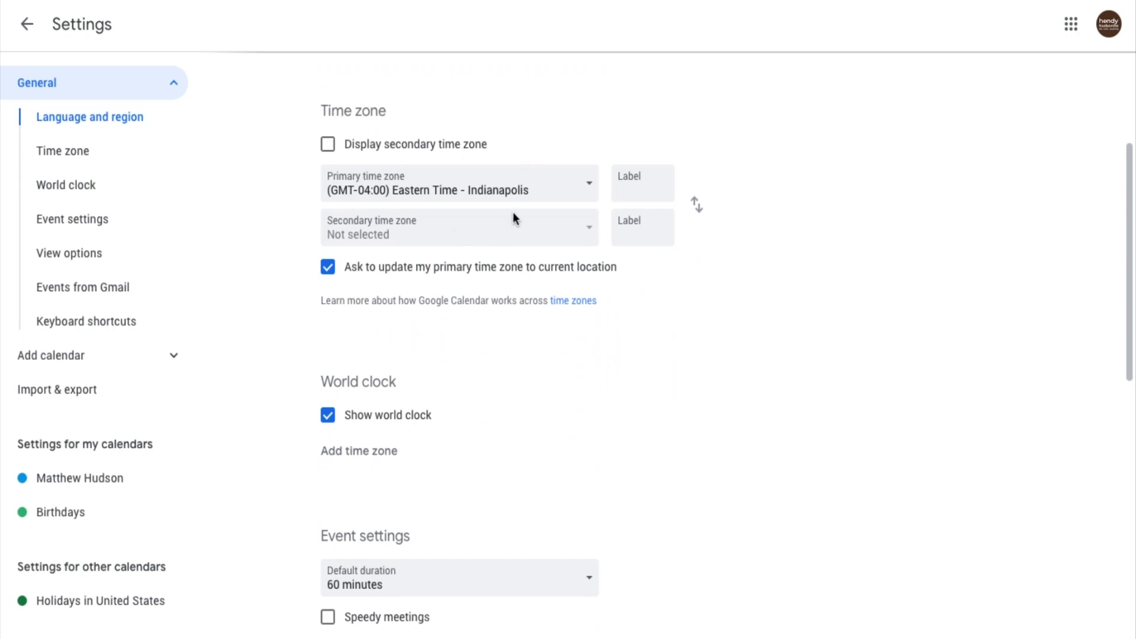
pyautogui.moveTo(359, 187)
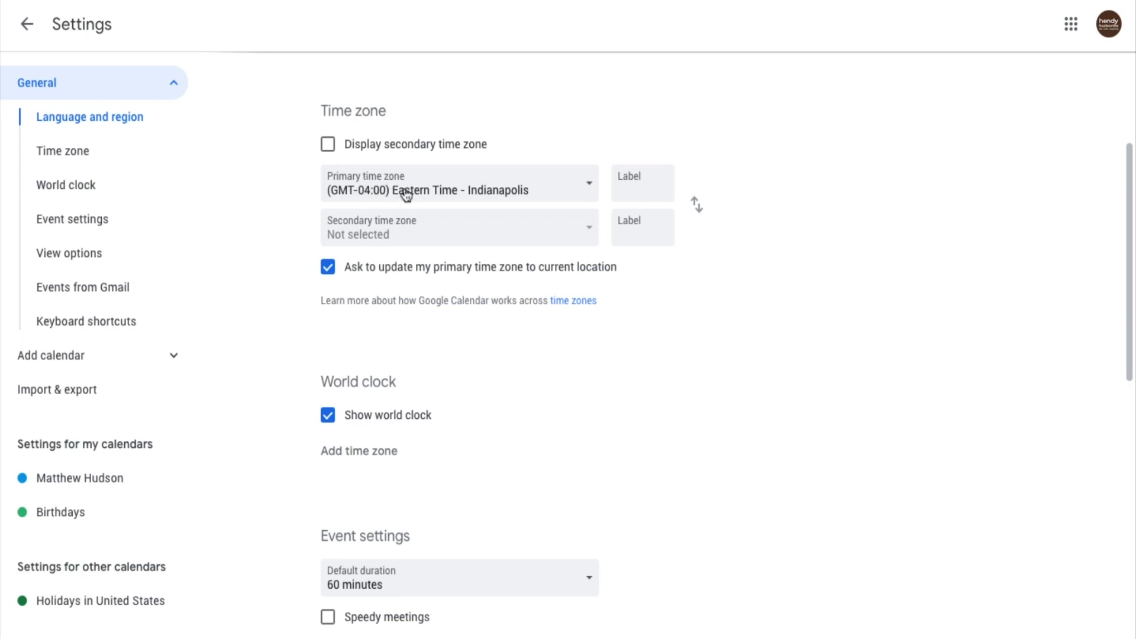
pyautogui.moveTo(530, 194)
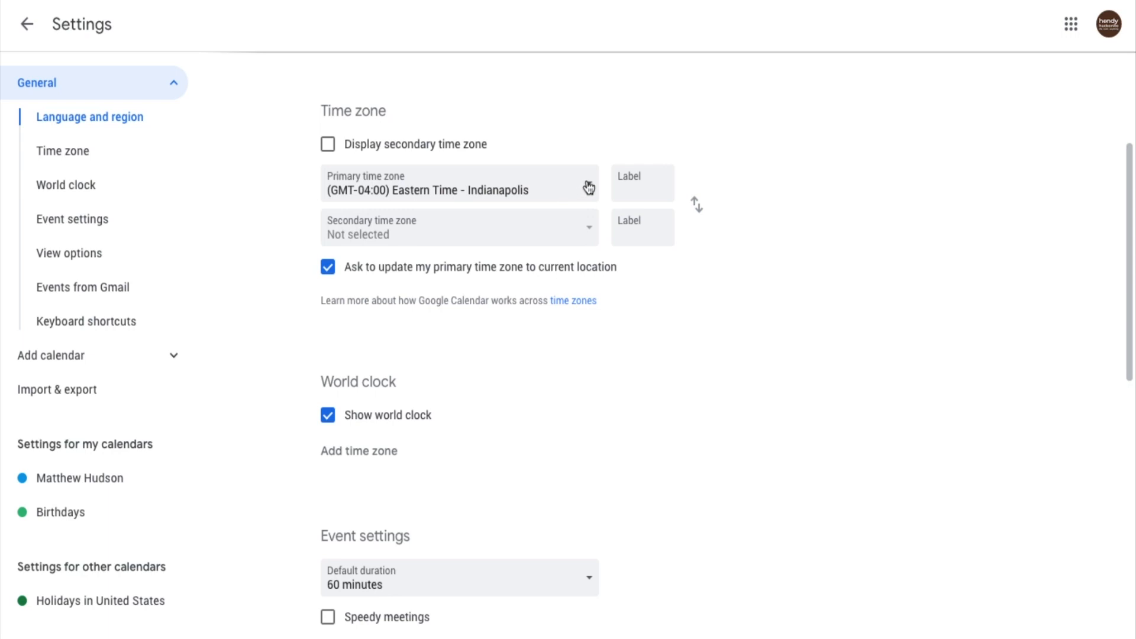
pyautogui.moveTo(589, 185)
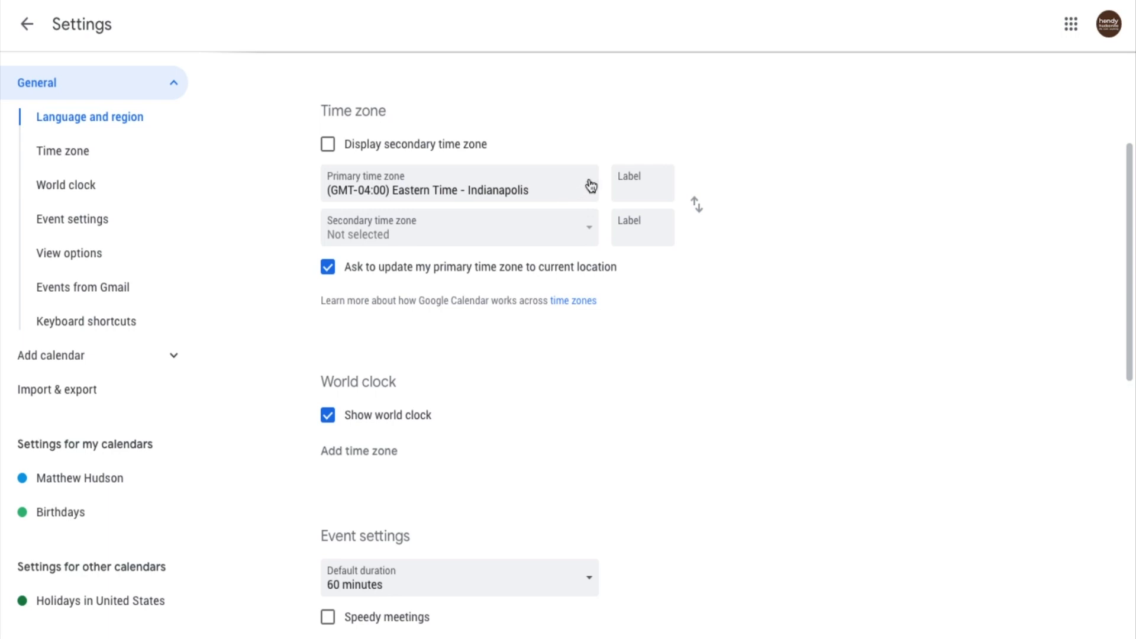
# - Choose (GMT-07:00) Pacific Time - Los Angeles as the primary time zone
pyautogui.click(458, 185)
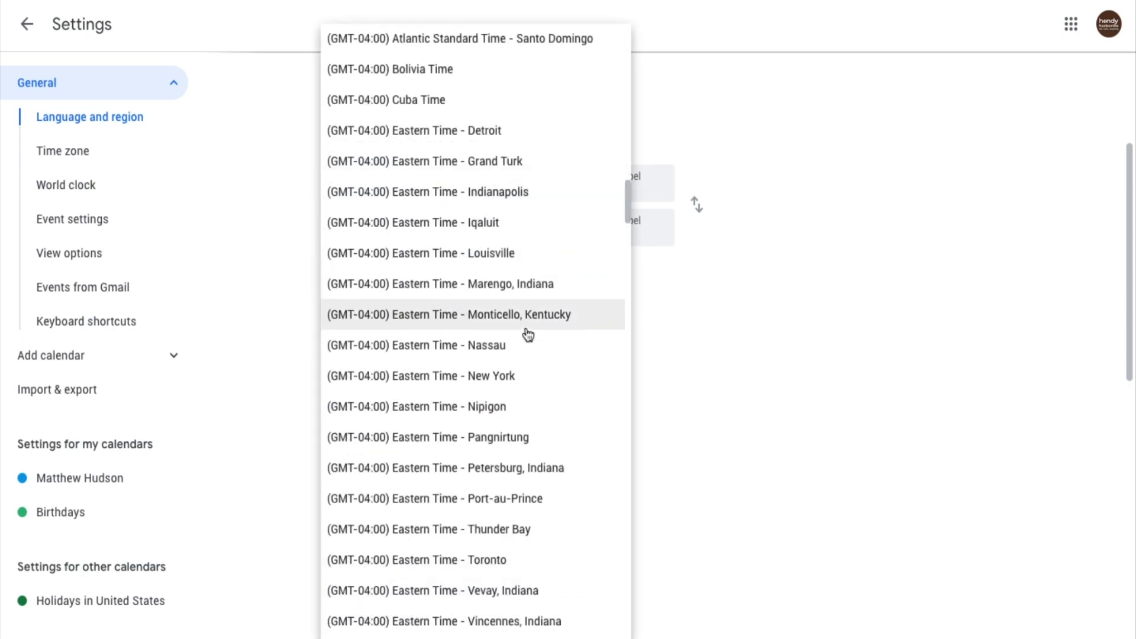
pyautogui.scroll(-3)
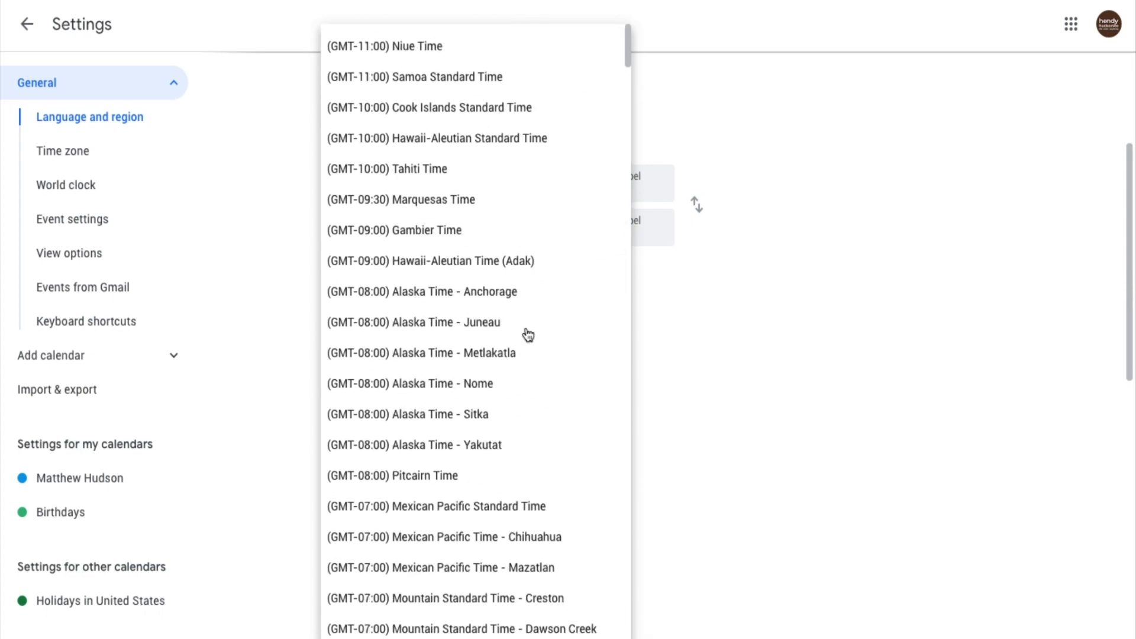
pyautogui.scroll(-3)
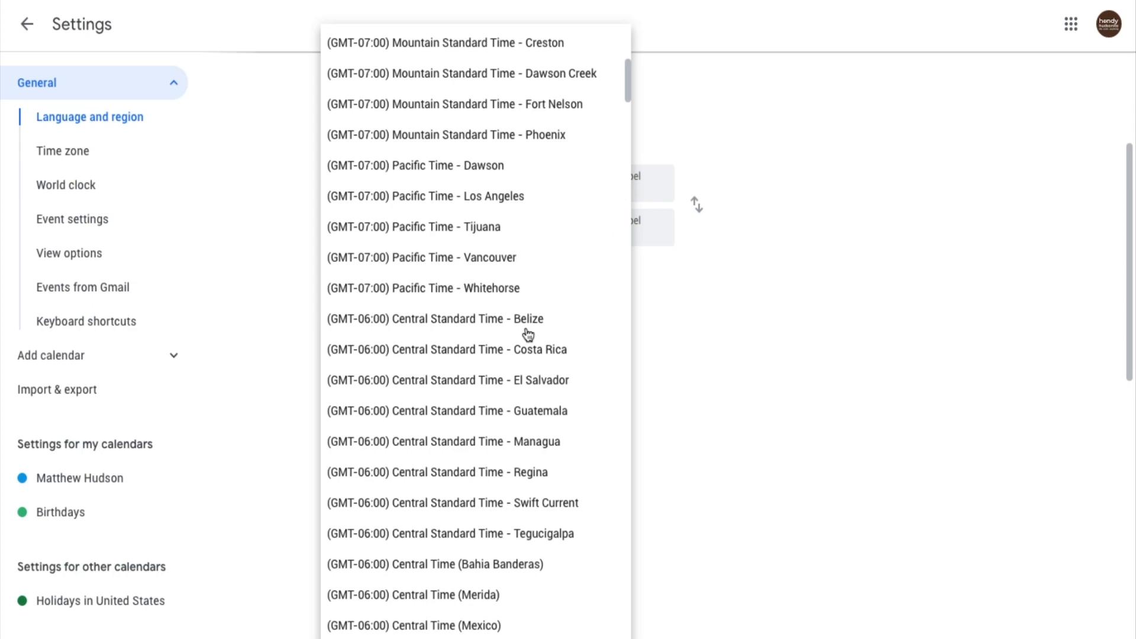
pyautogui.scroll(-3)
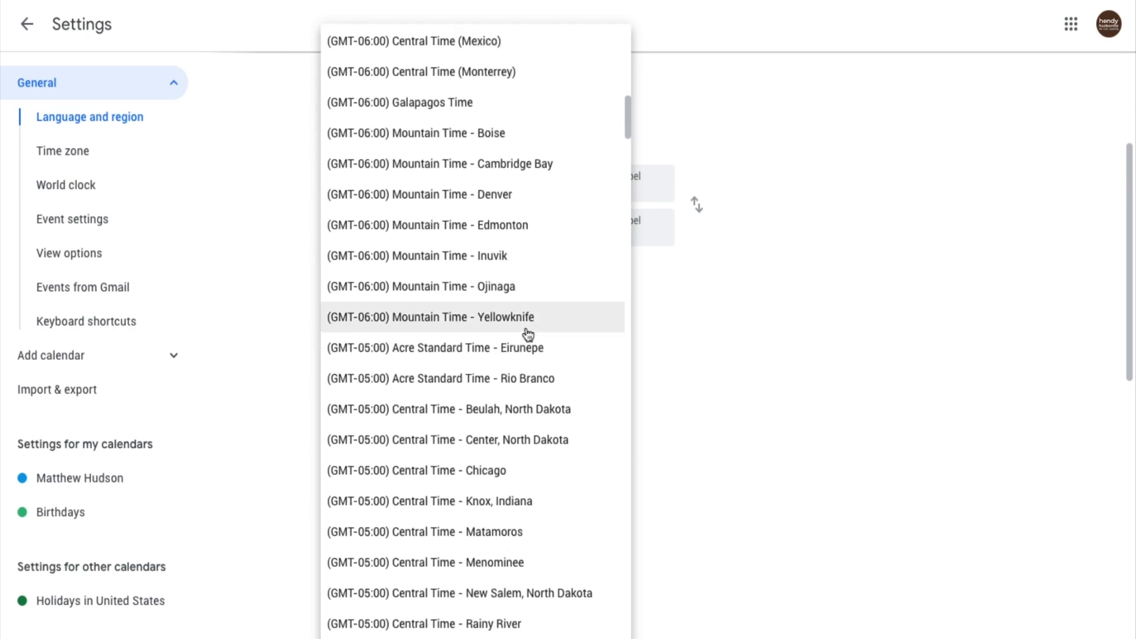
pyautogui.scroll(-3)
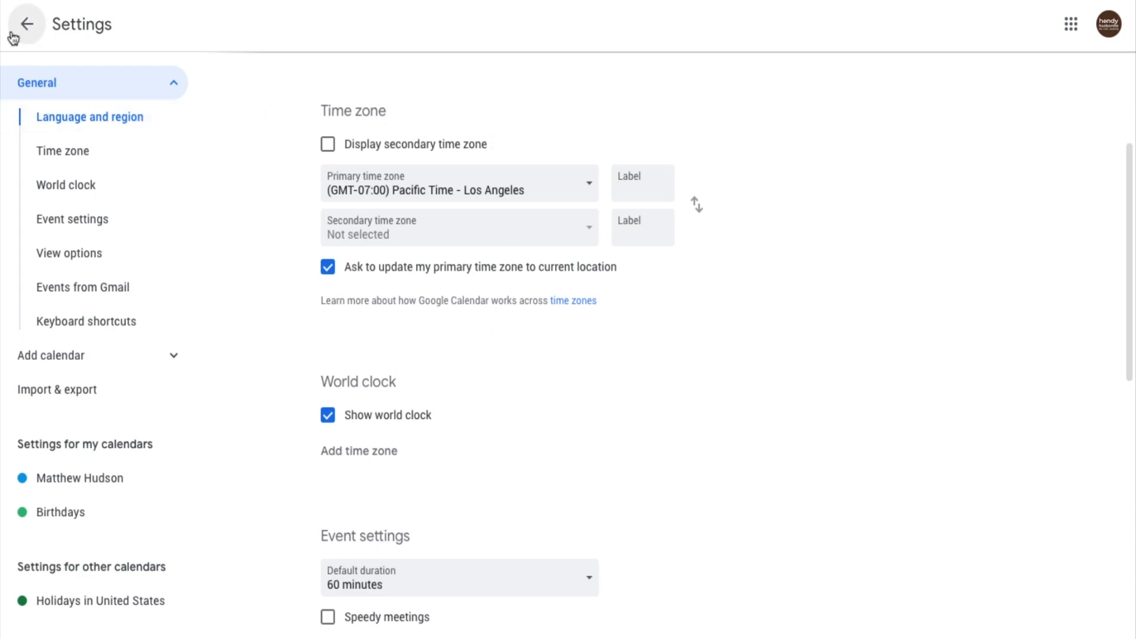
# - Return to the March 2020 week view, now labeled GMT-07
pyautogui.click(26, 24)
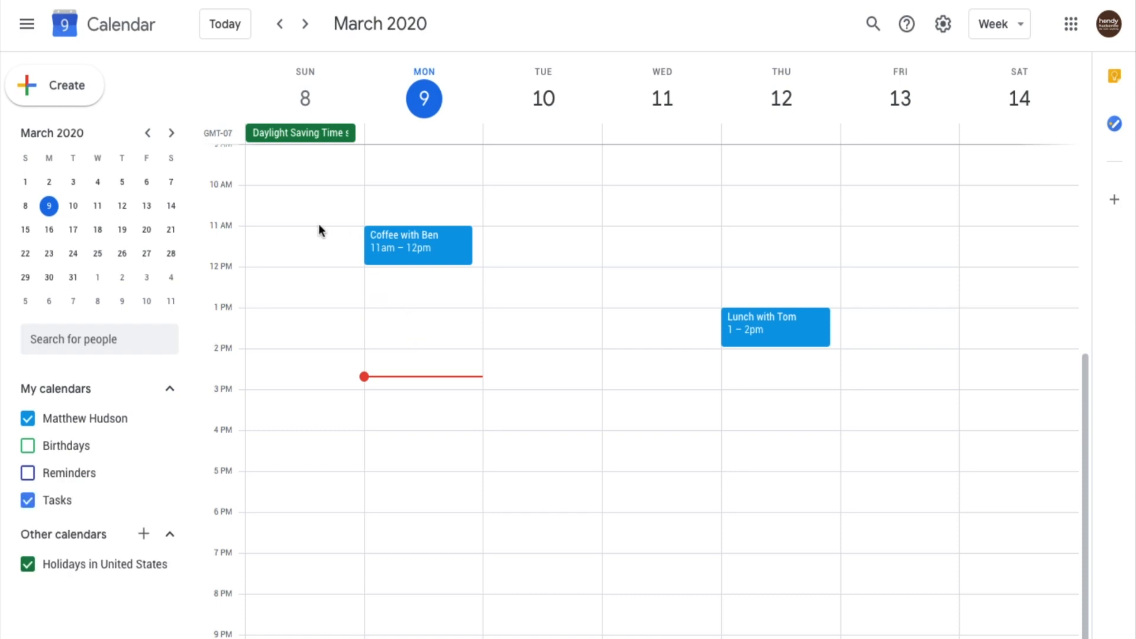
pyautogui.moveTo(334, 230)
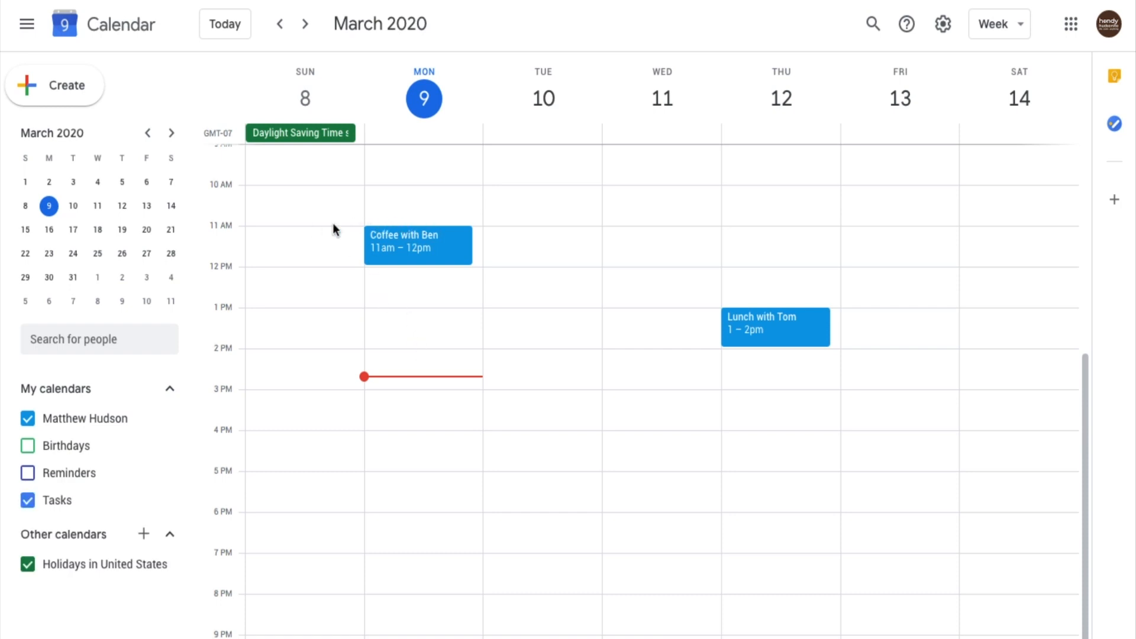
pyautogui.moveTo(409, 359)
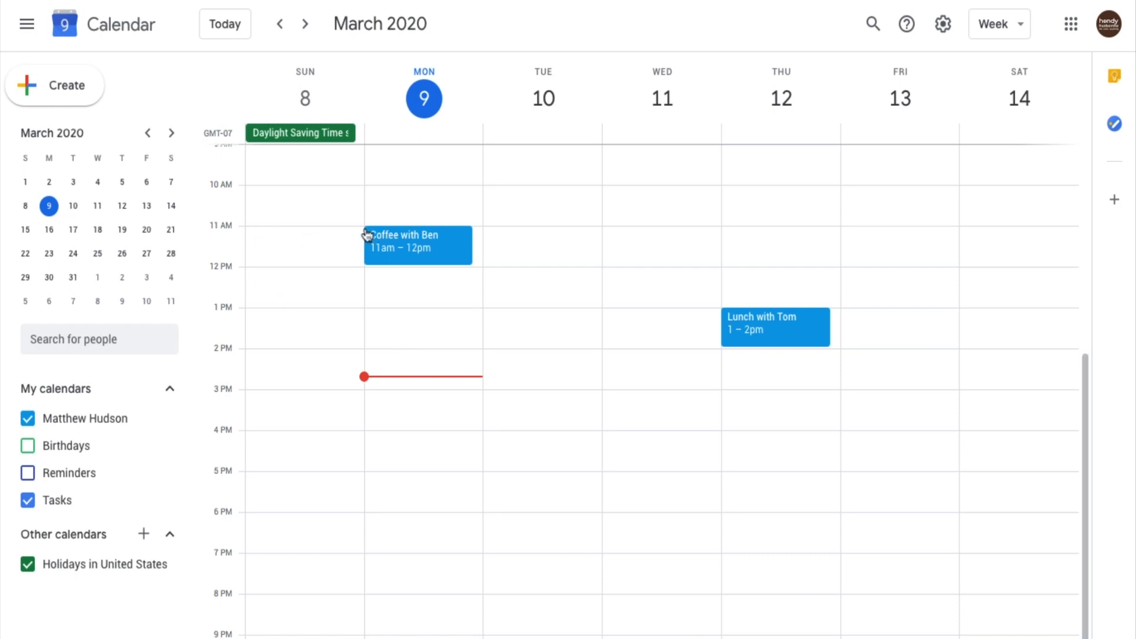
pyautogui.moveTo(469, 234)
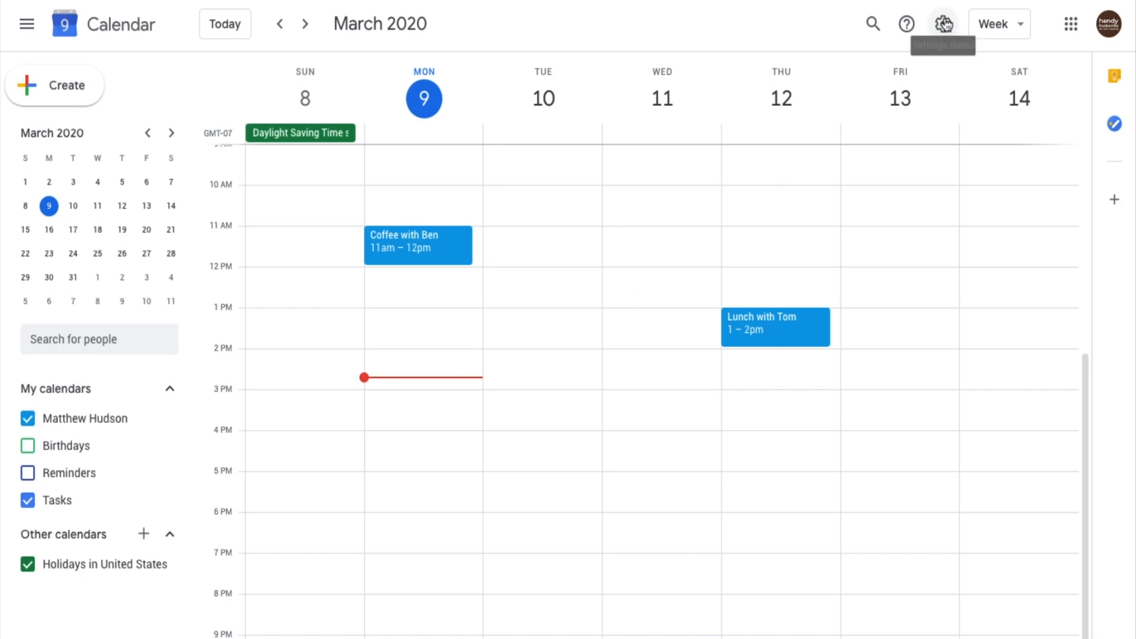
# - Enable a secondary time zone and set it to (GMT-05:00) Central Time - Tell City, Indiana
pyautogui.click(943, 24)
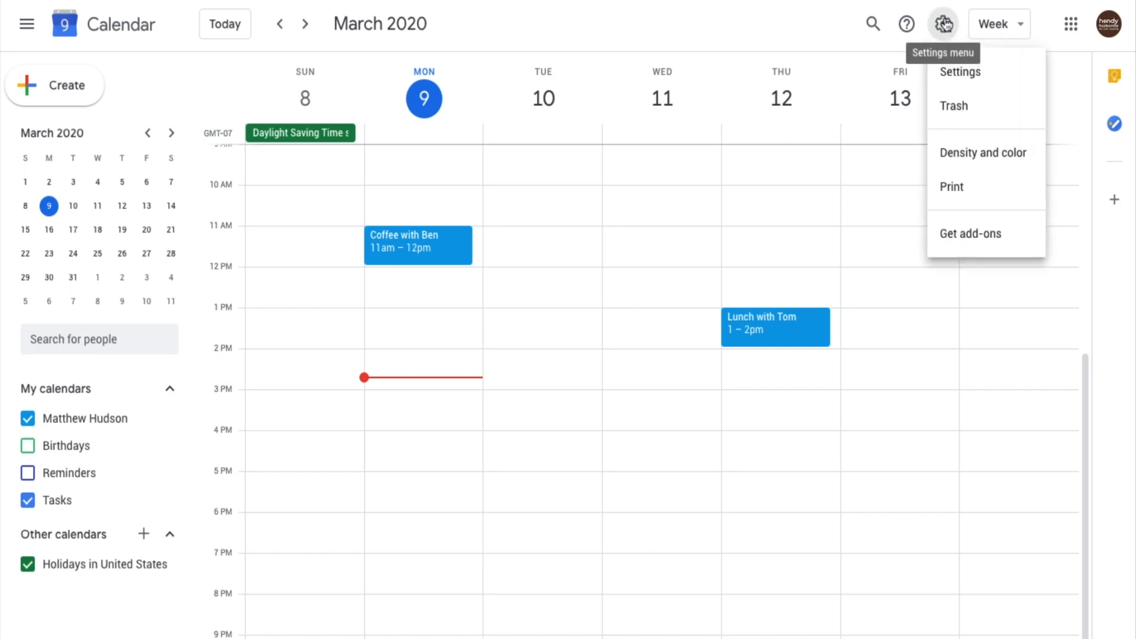
pyautogui.click(960, 71)
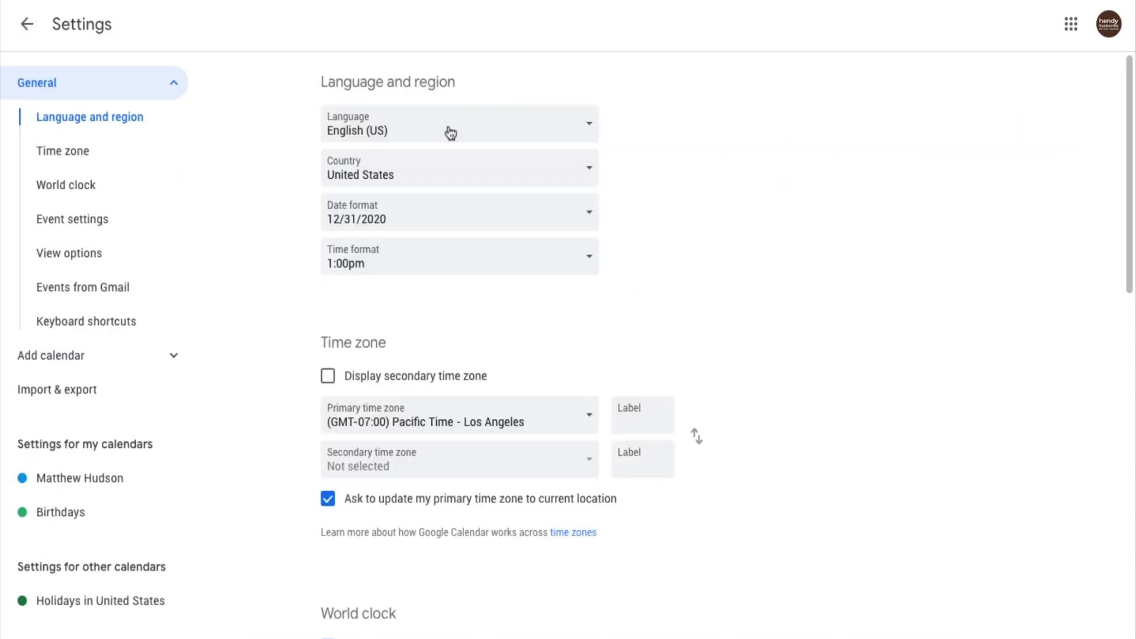
pyautogui.moveTo(449, 321)
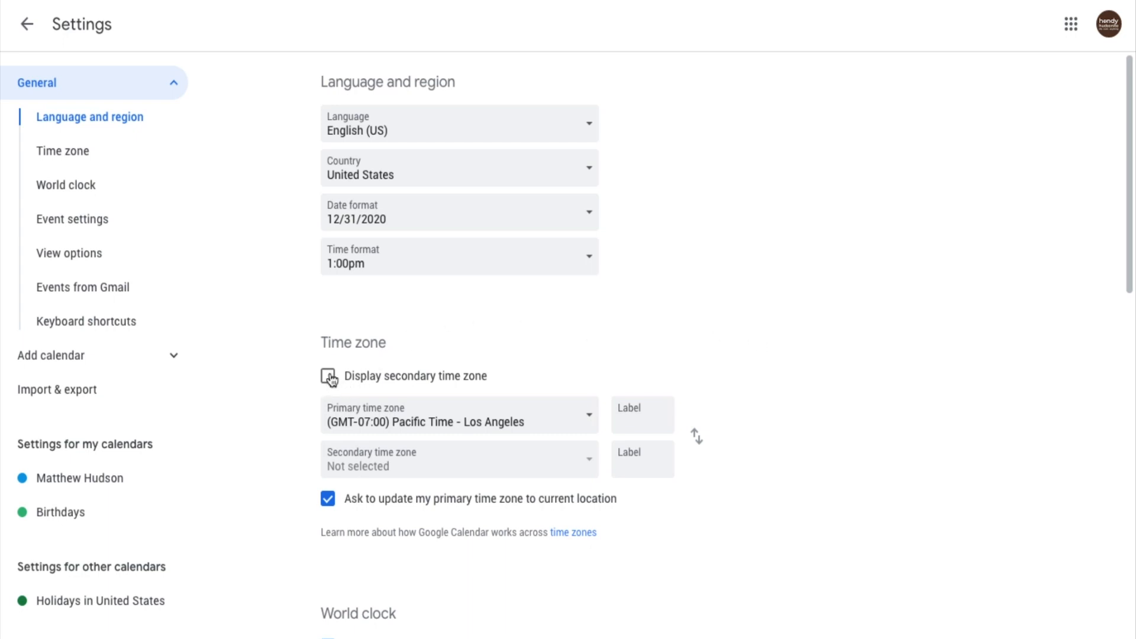
pyautogui.click(328, 377)
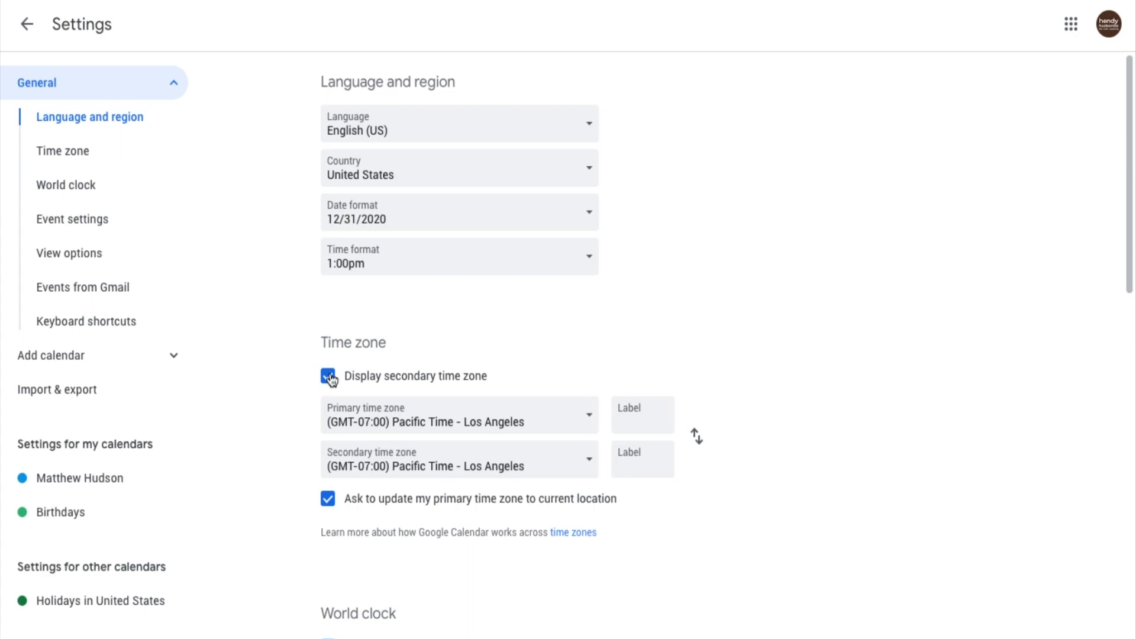
pyautogui.click(458, 416)
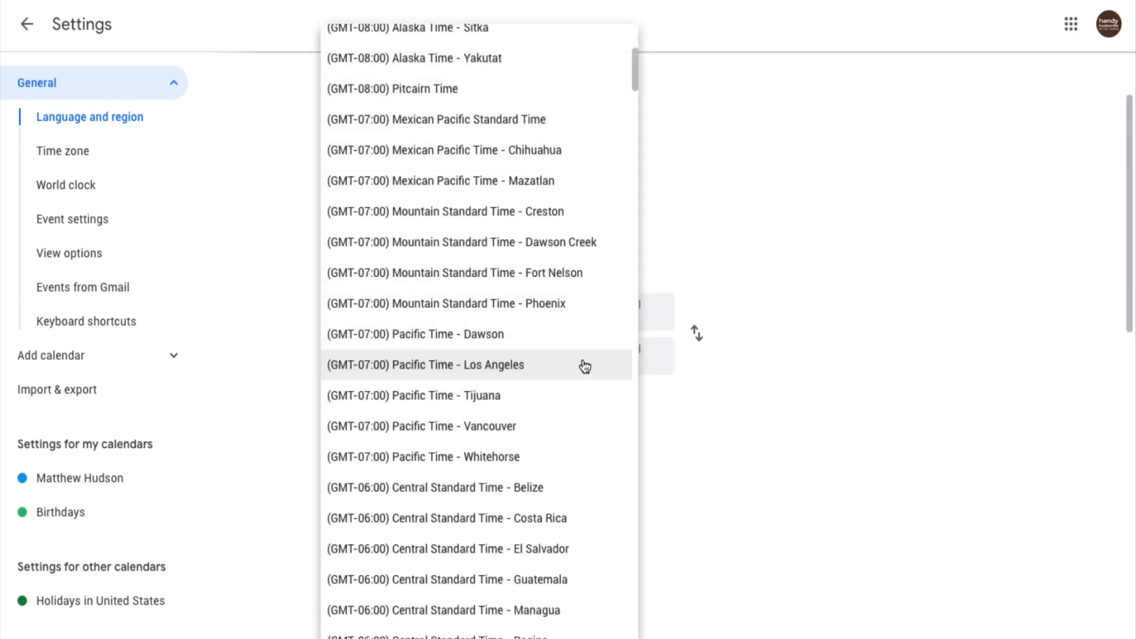
pyautogui.moveTo(549, 326)
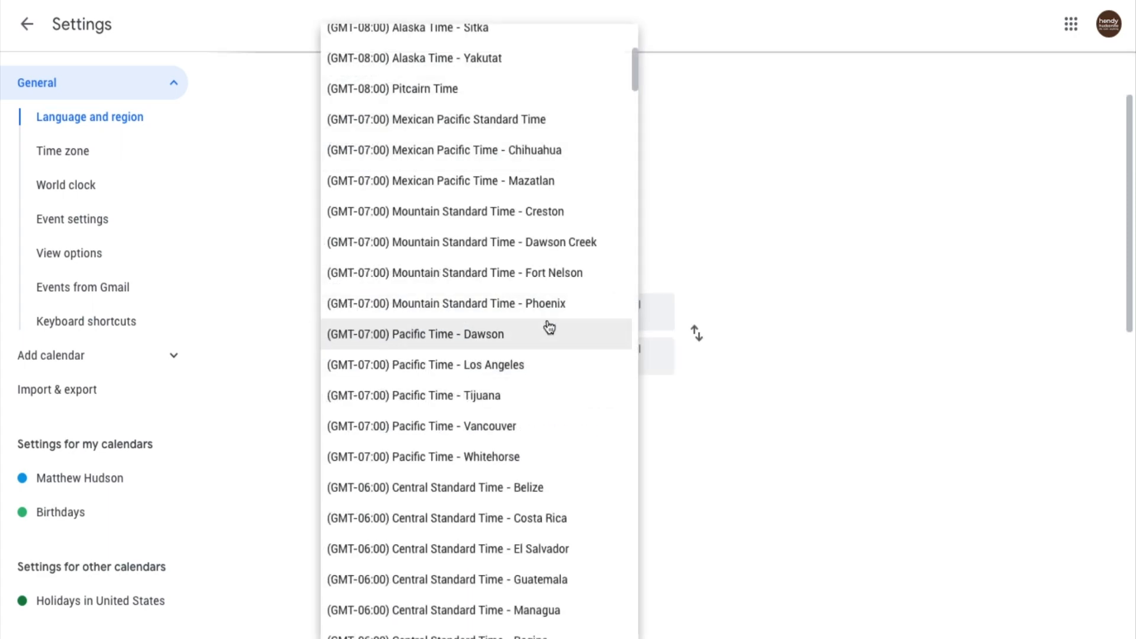
pyautogui.scroll(3)
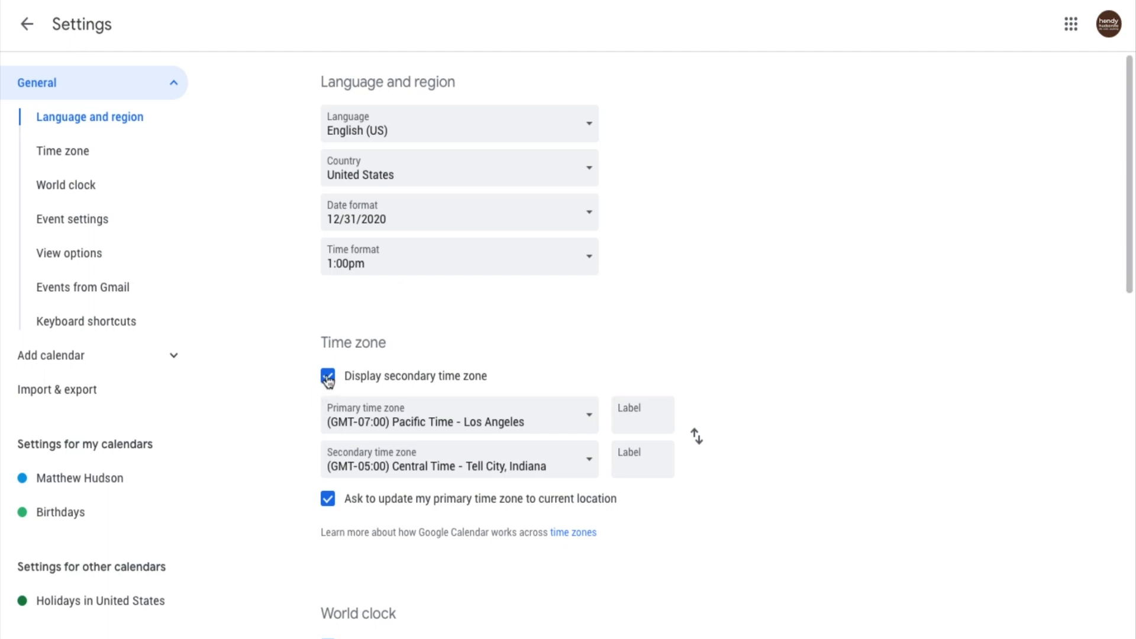
# - Return to the week view showing GMT-05 and GMT-07 columns side by side
pyautogui.click(328, 375)
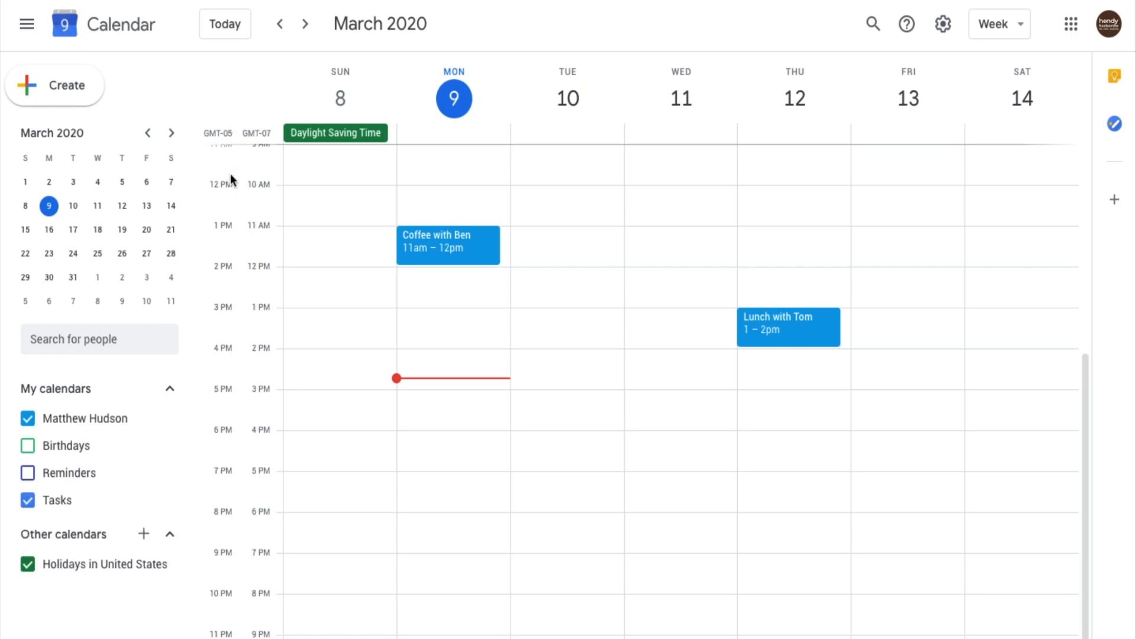
pyautogui.moveTo(246, 234)
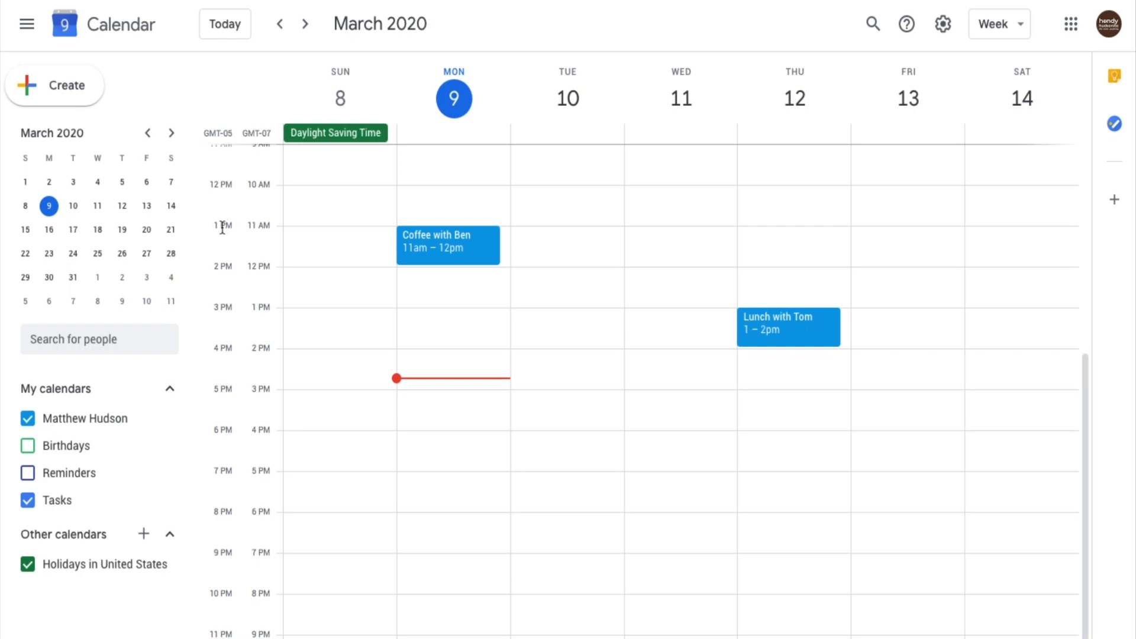
pyautogui.moveTo(260, 229)
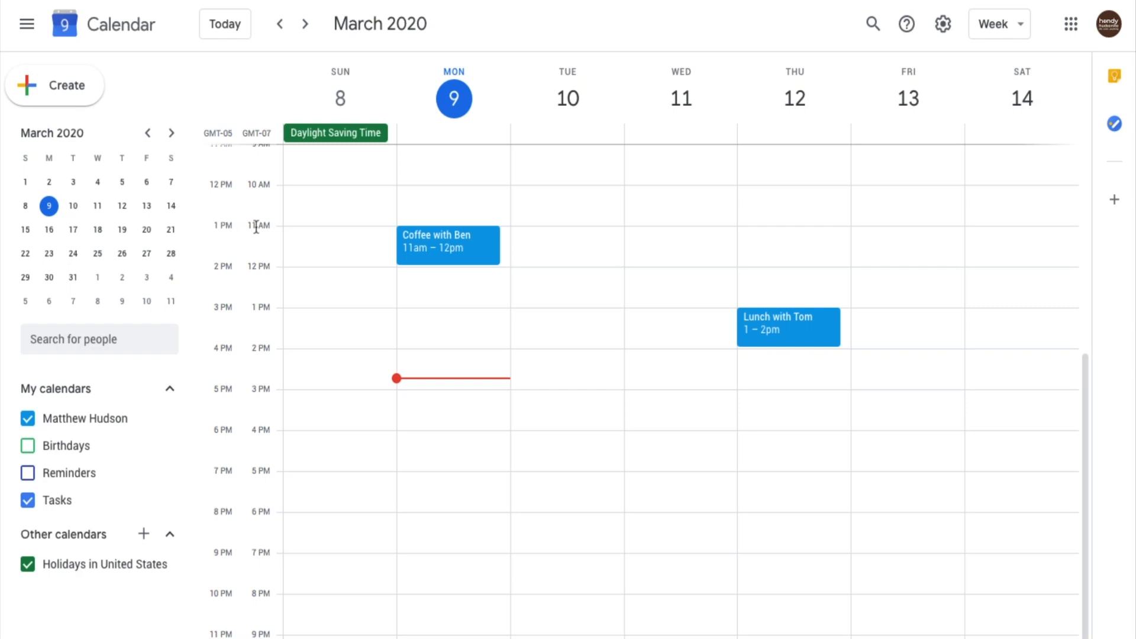
pyautogui.moveTo(303, 222)
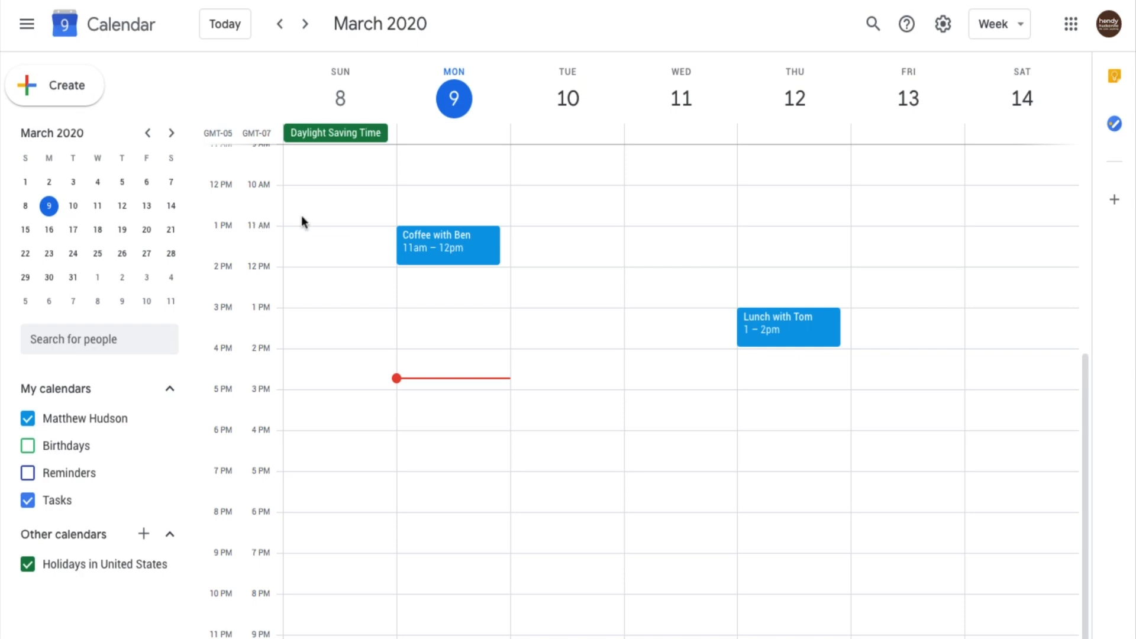
pyautogui.click(943, 24)
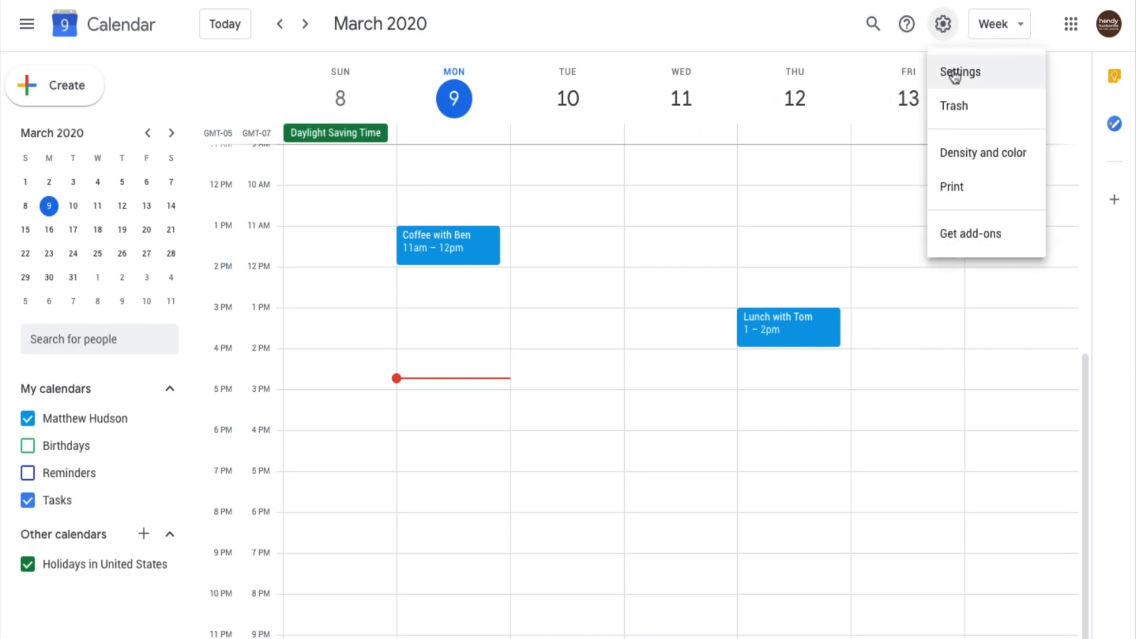
pyautogui.click(959, 72)
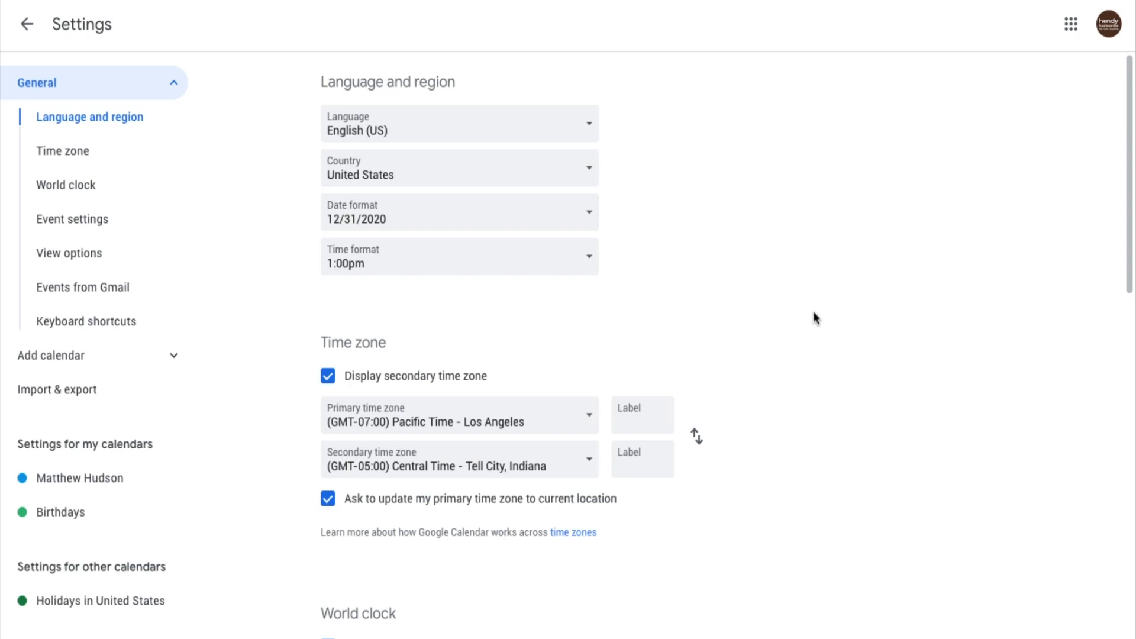
pyautogui.scroll(-3)
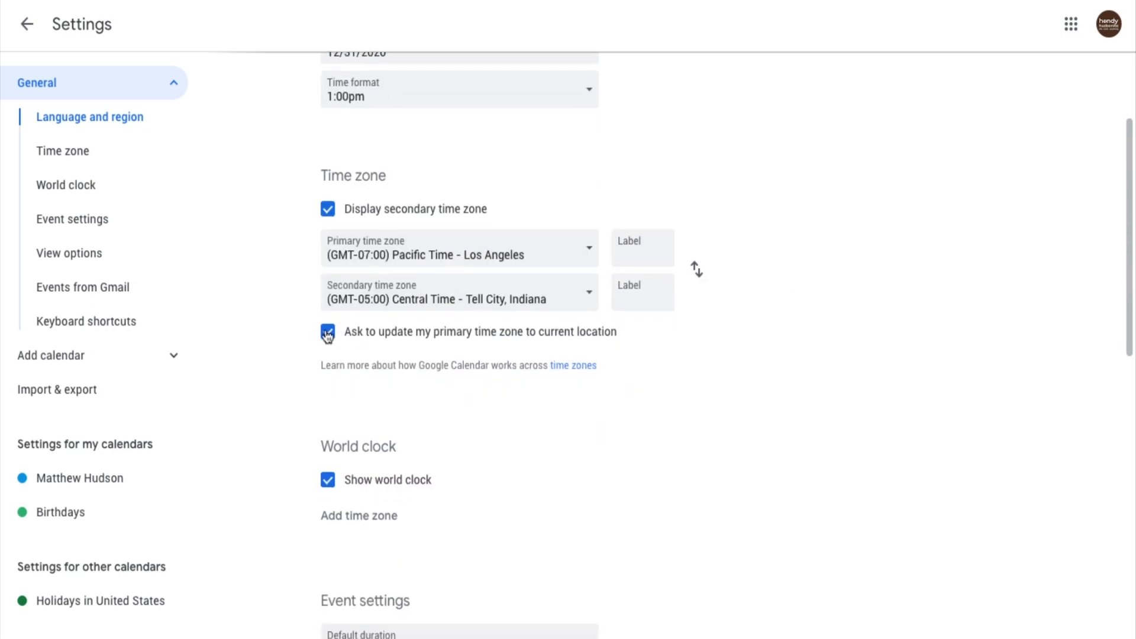
pyautogui.click(328, 332)
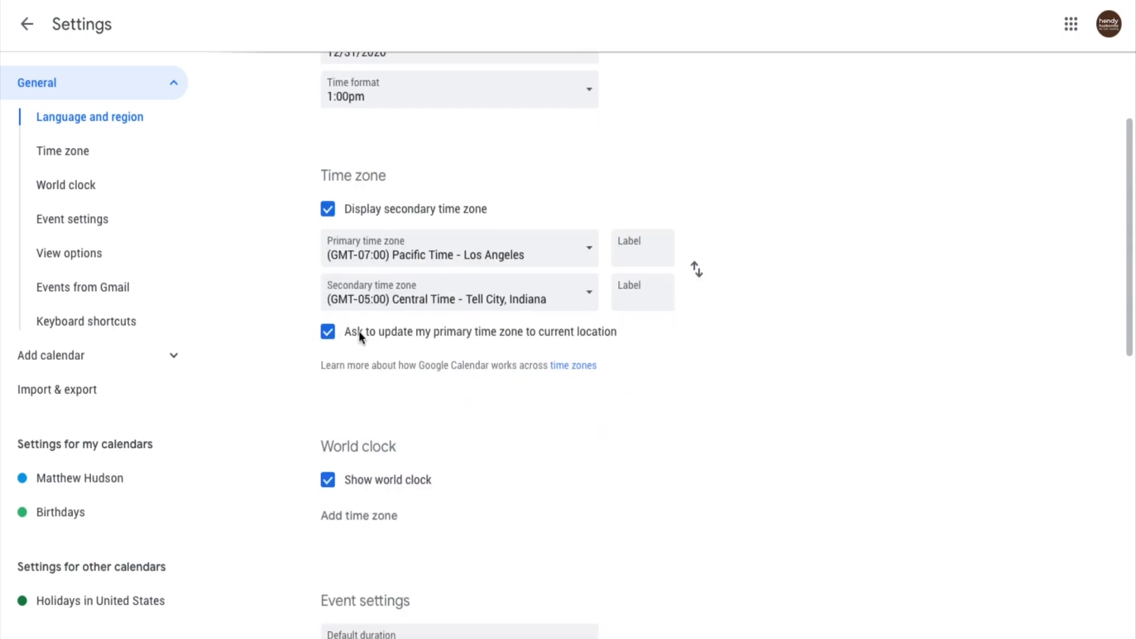
pyautogui.moveTo(566, 337)
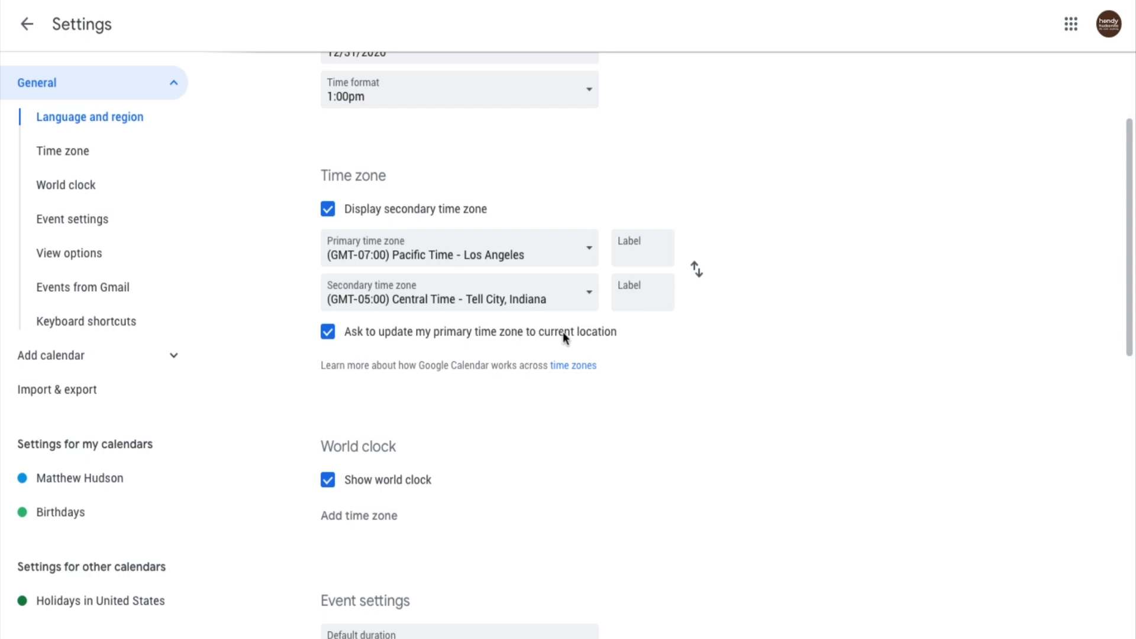
pyautogui.scroll(3)
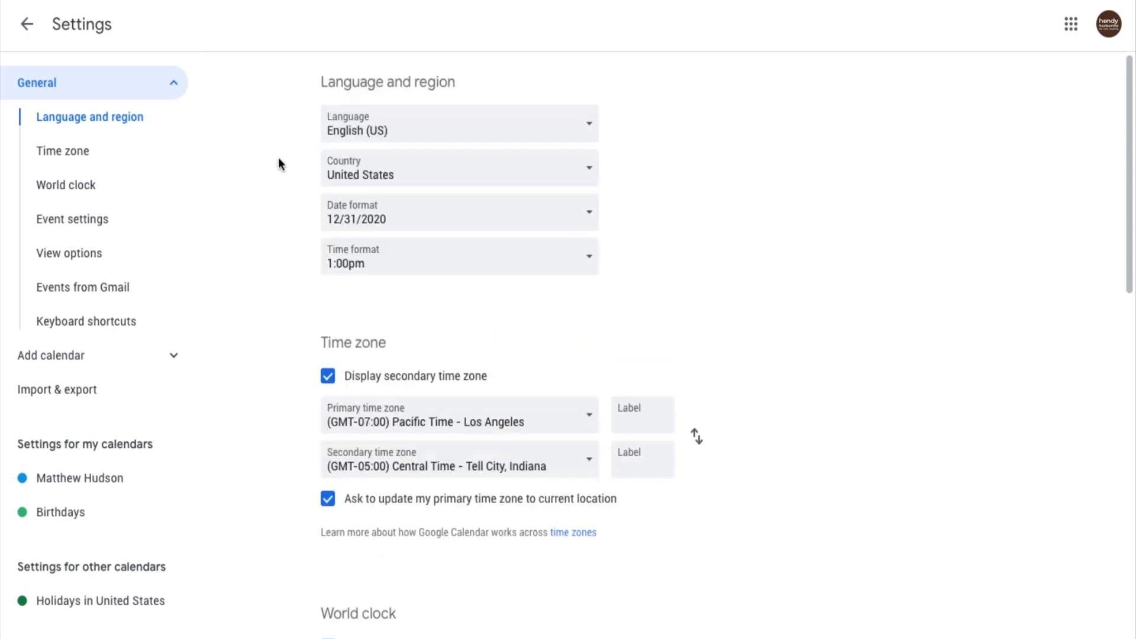
pyautogui.moveTo(26, 24)
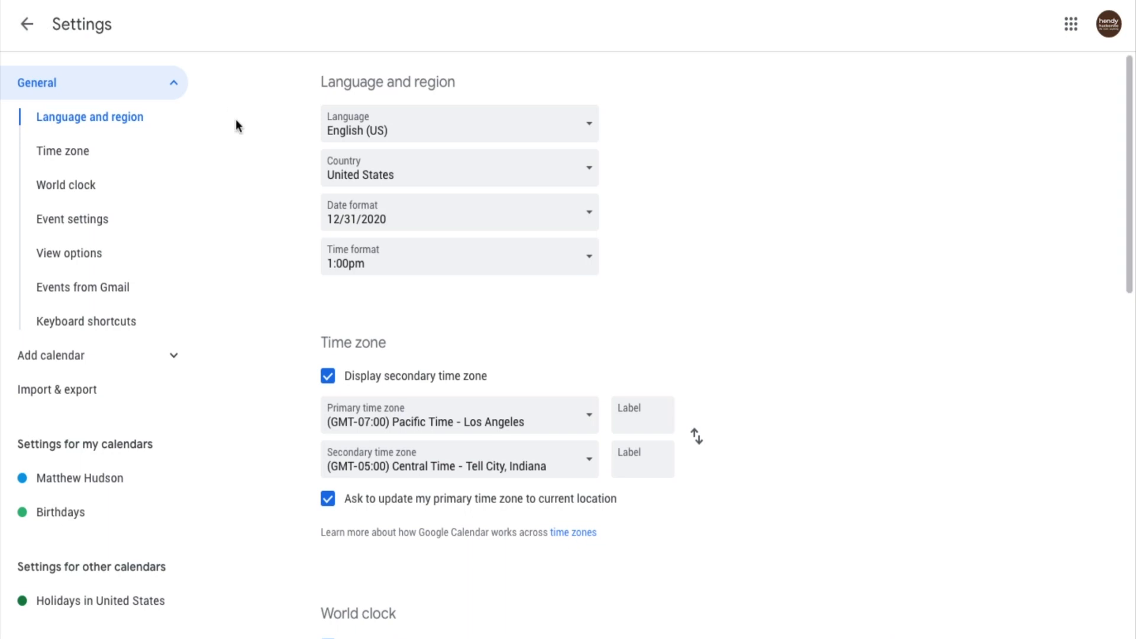
pyautogui.click(27, 24)
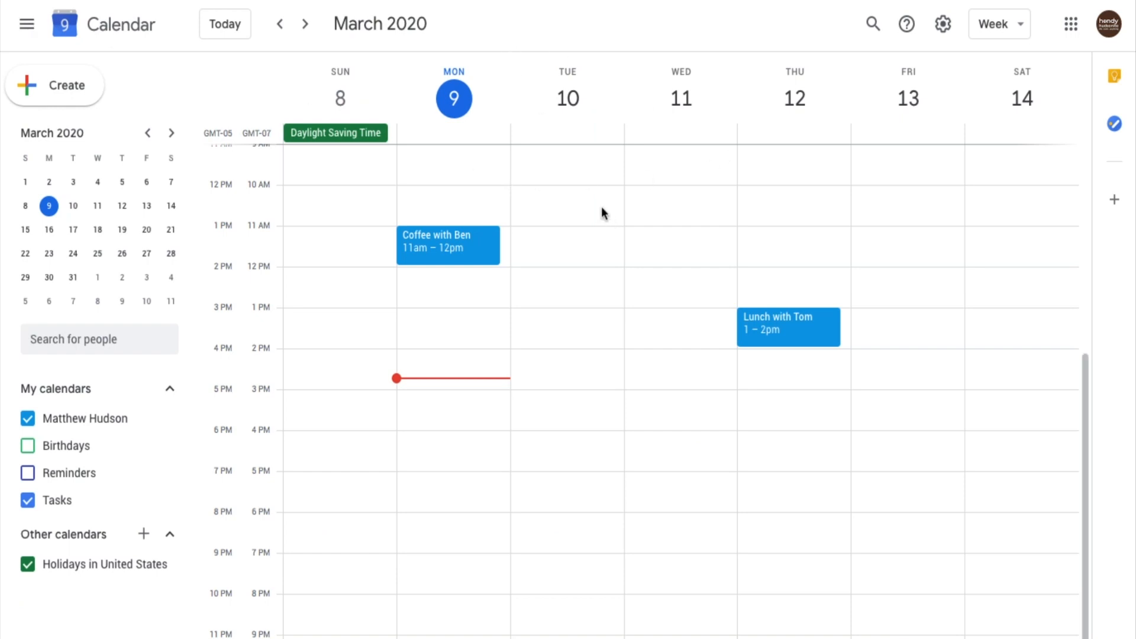
pyautogui.moveTo(576, 329)
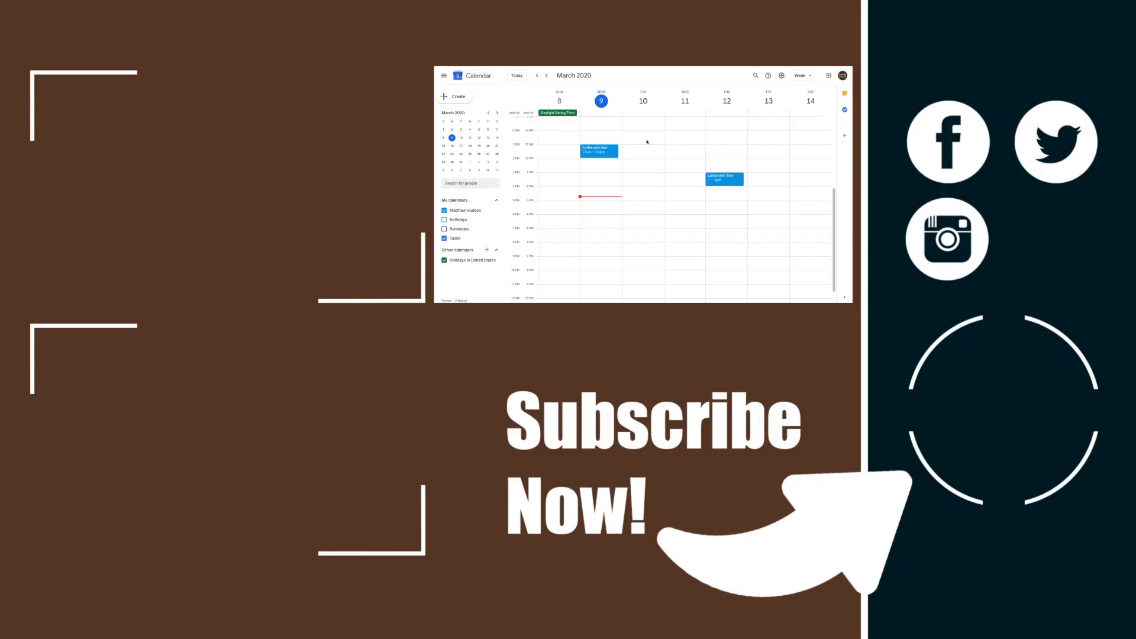
pyautogui.moveTo(670, 147)
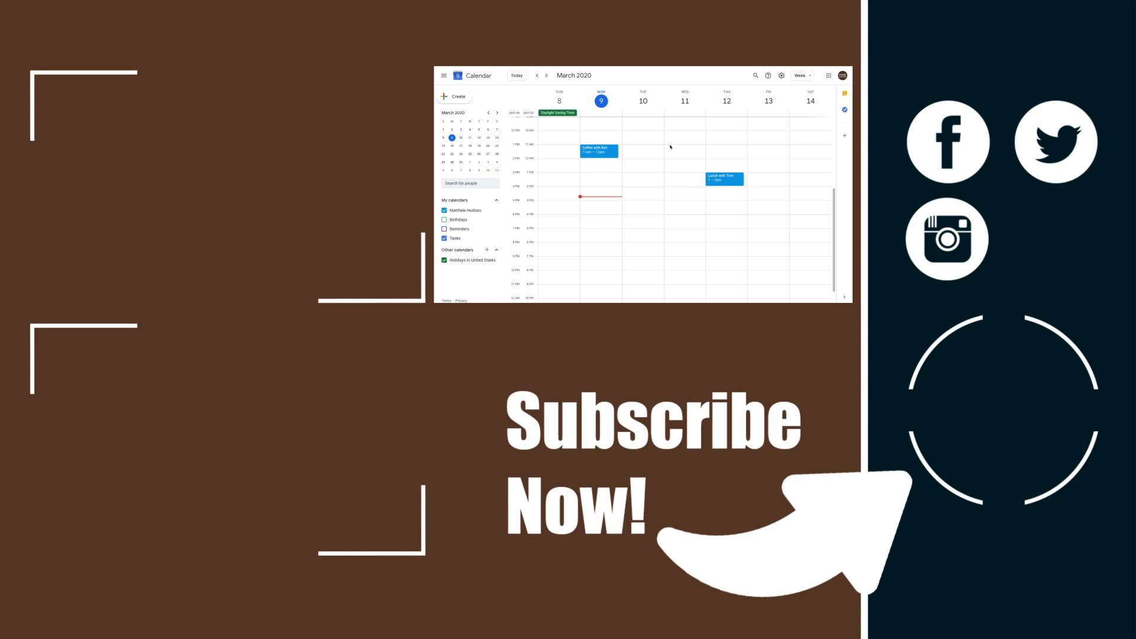
pyautogui.moveTo(677, 118)
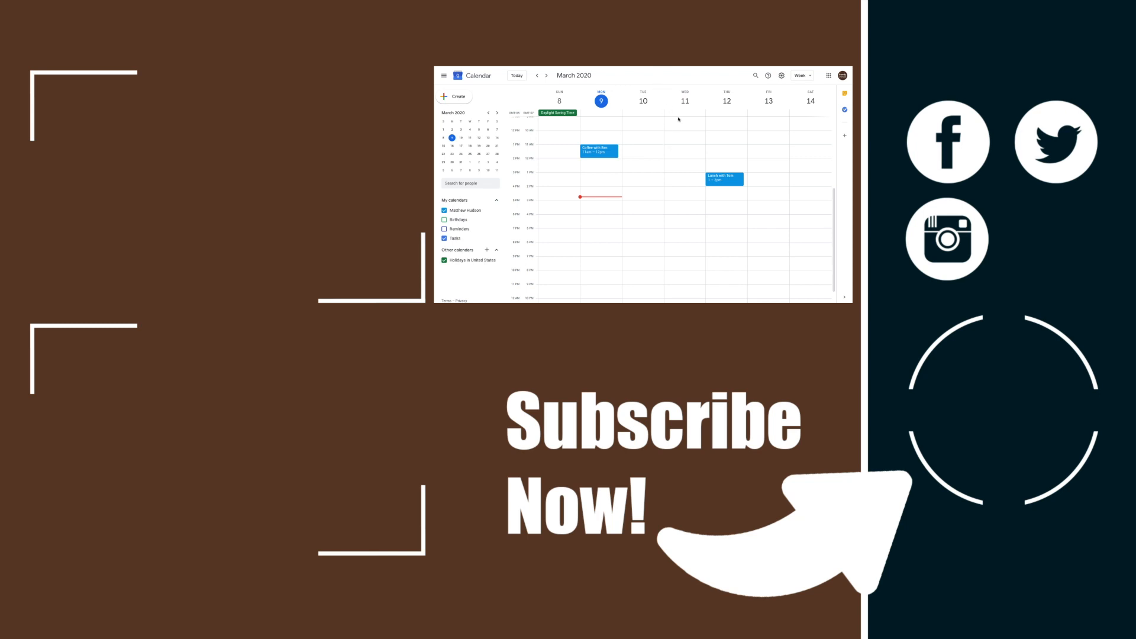
pyautogui.moveTo(694, 157)
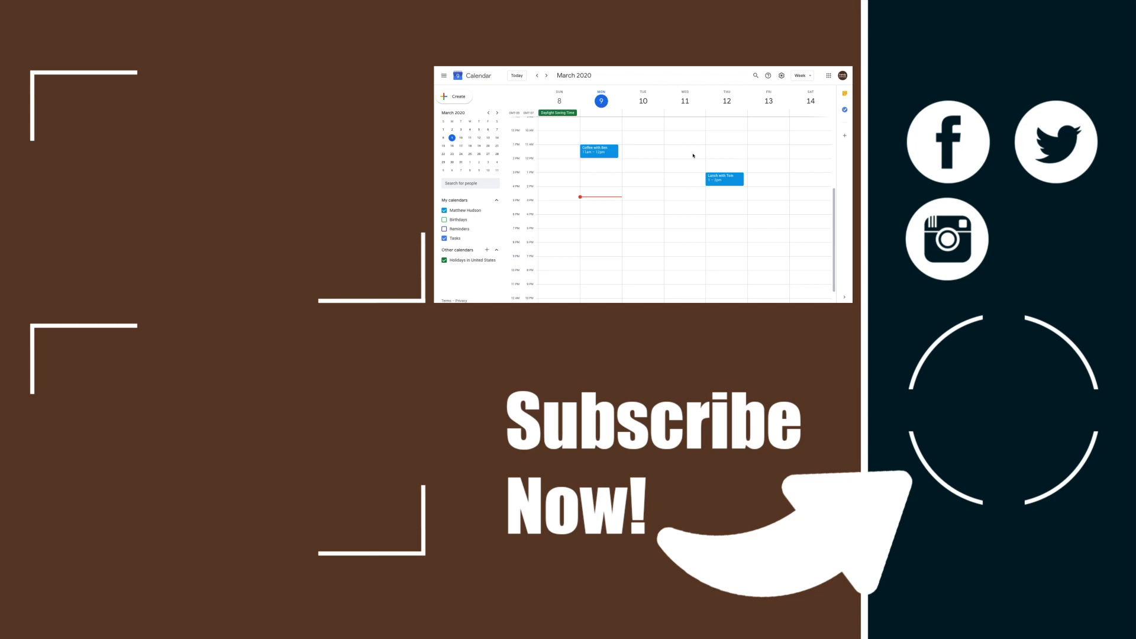